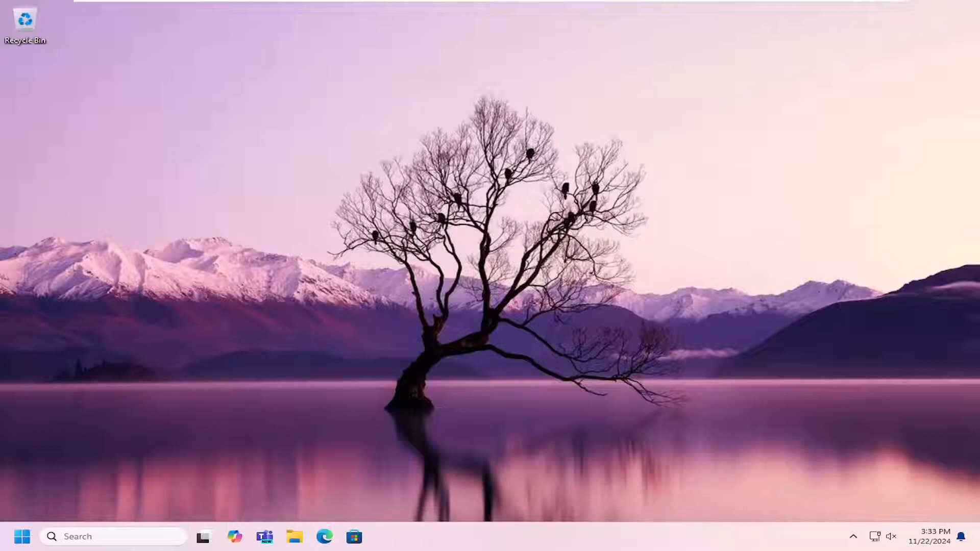
{"action": "mouse_move", "coordinate": [86, 434]}
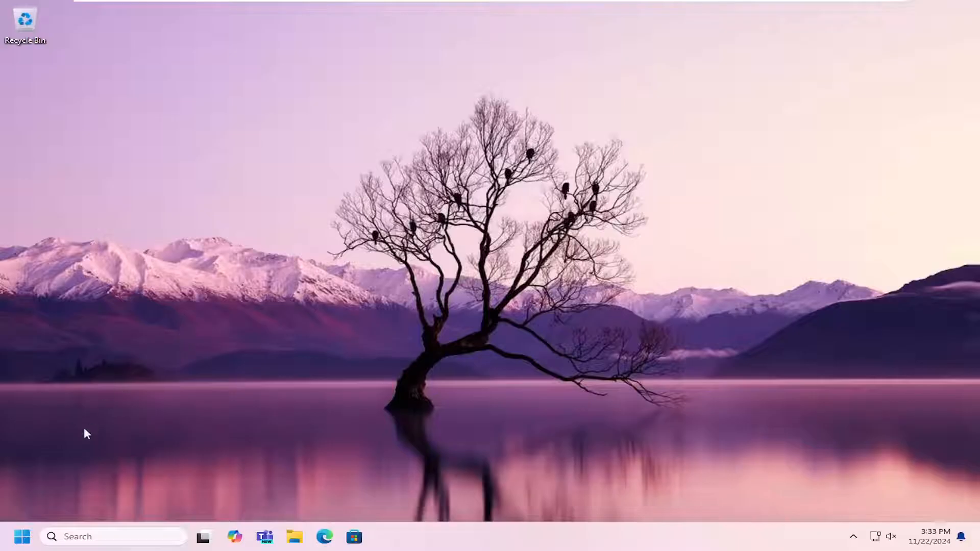
- Launch Settings from taskbar search and go to the Apps page
{"action": "left_click", "coordinate": [22, 536]}
{"action": "type", "text": "settings"}
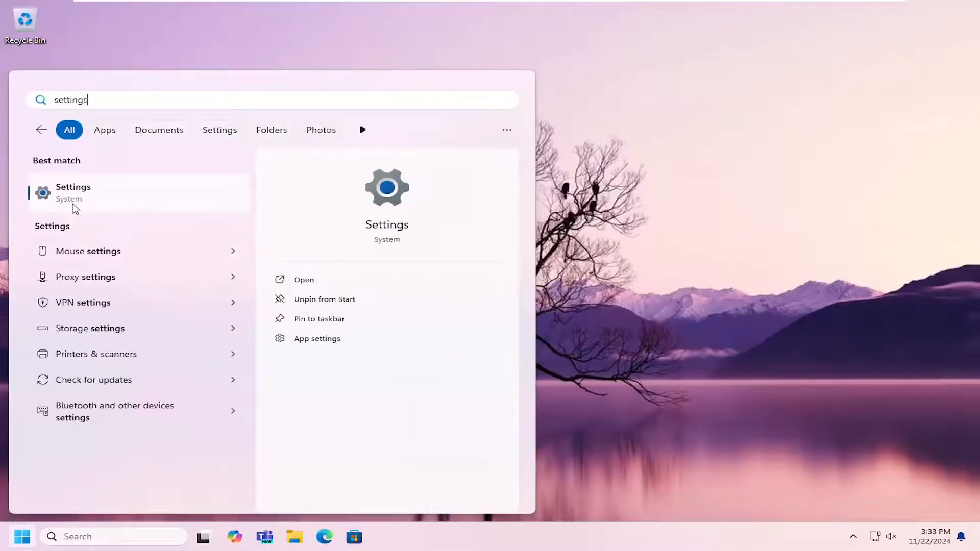
{"action": "left_click", "coordinate": [73, 193]}
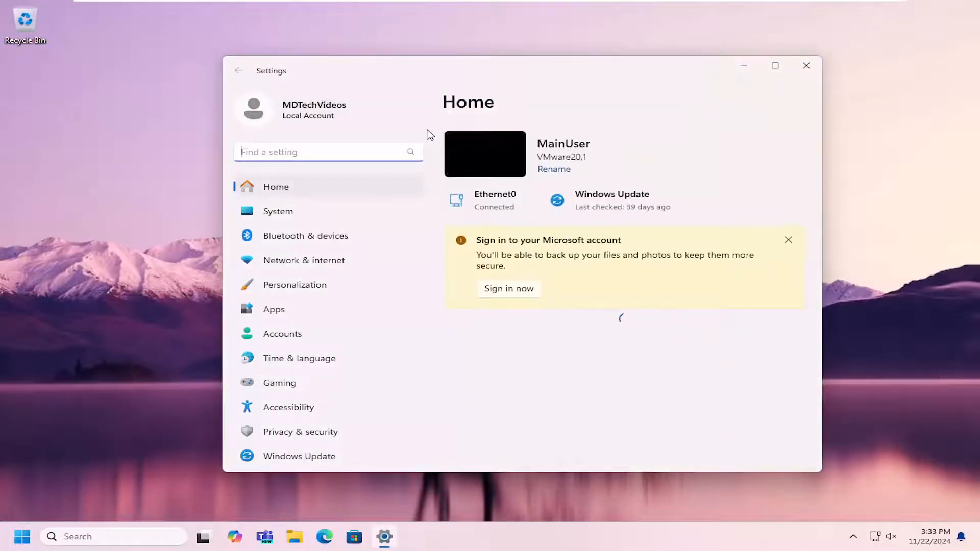
{"action": "left_click", "coordinate": [274, 309]}
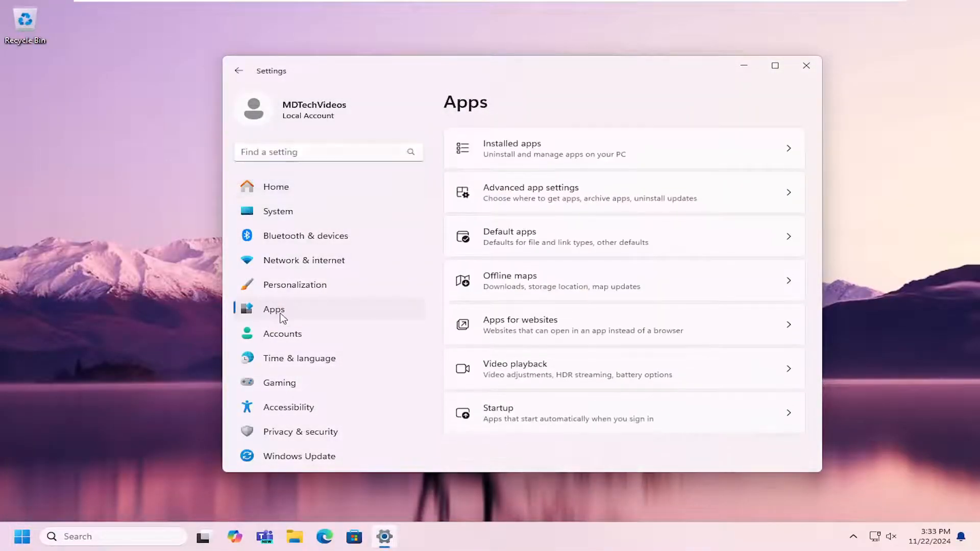
{"action": "mouse_move", "coordinate": [470, 104]}
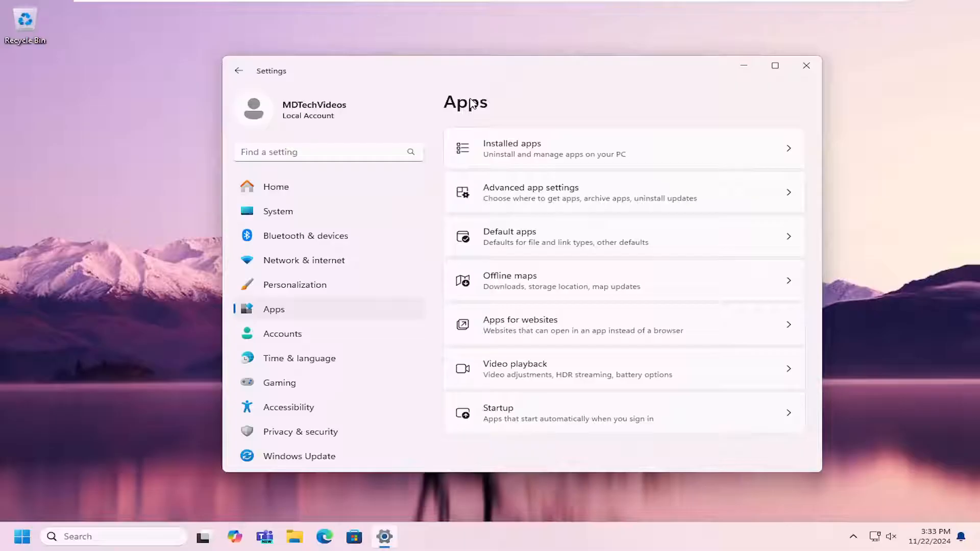
- Filter Installed apps by 'teams' to show Microsoft Teams and Teams (personal)
{"action": "left_click", "coordinate": [512, 148]}
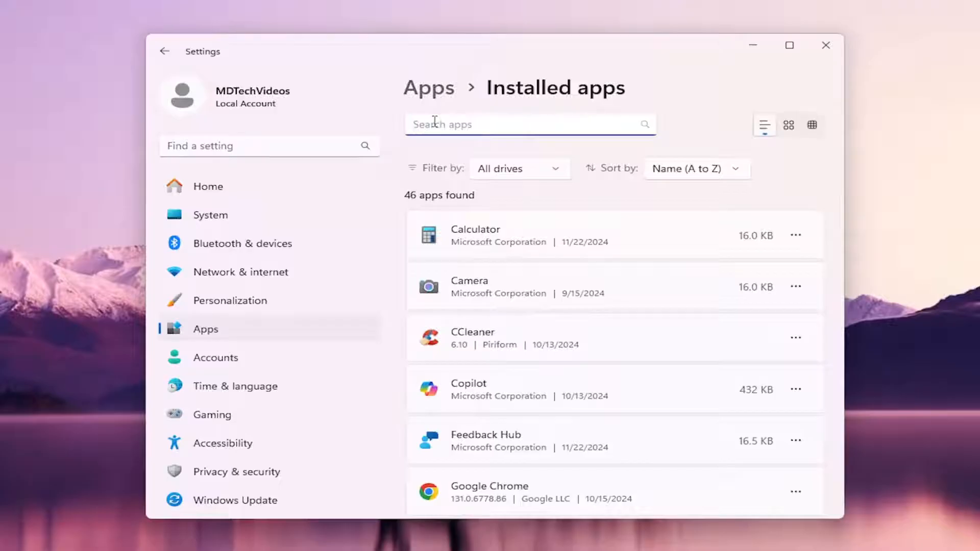
{"action": "type", "text": "teams"}
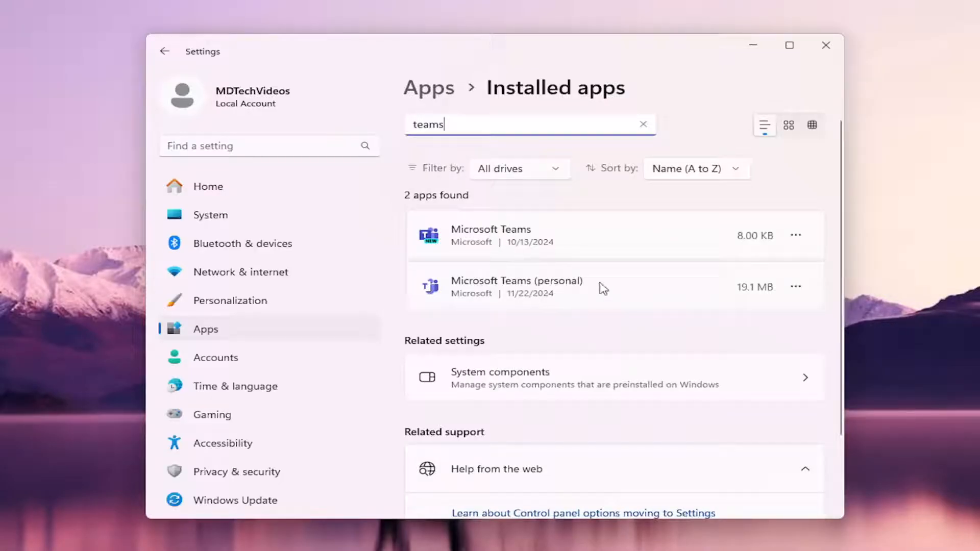
{"action": "mouse_move", "coordinate": [763, 289]}
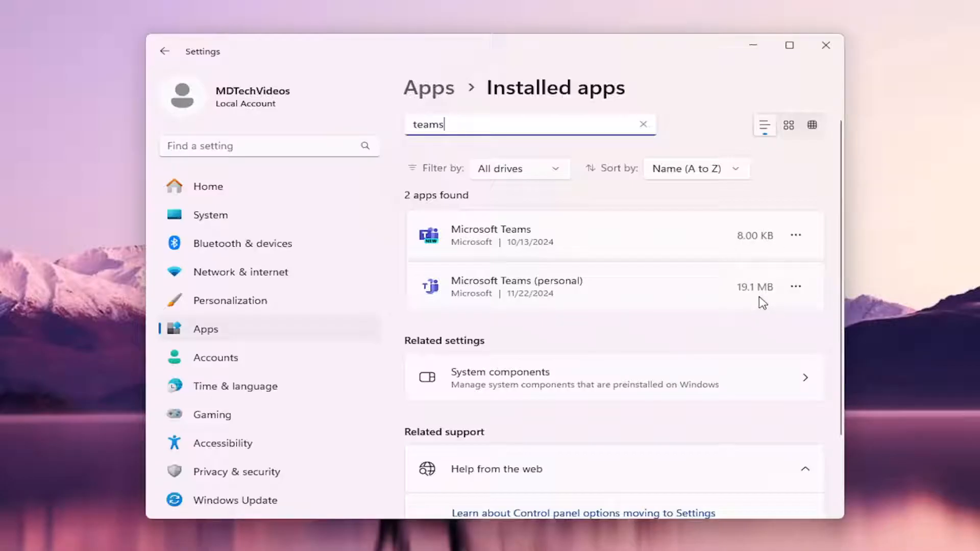
{"action": "mouse_move", "coordinate": [749, 295]}
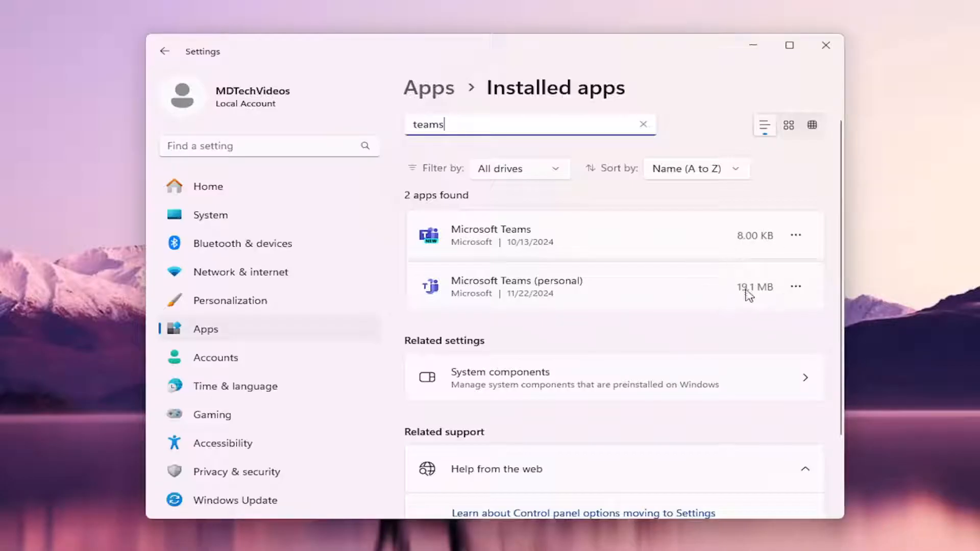
{"action": "mouse_move", "coordinate": [645, 297]}
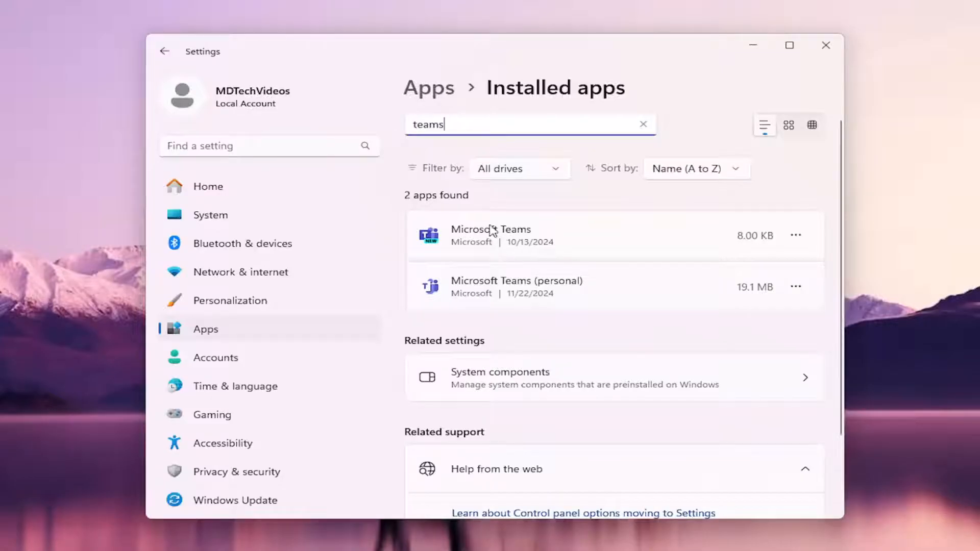
{"action": "mouse_move", "coordinate": [476, 300]}
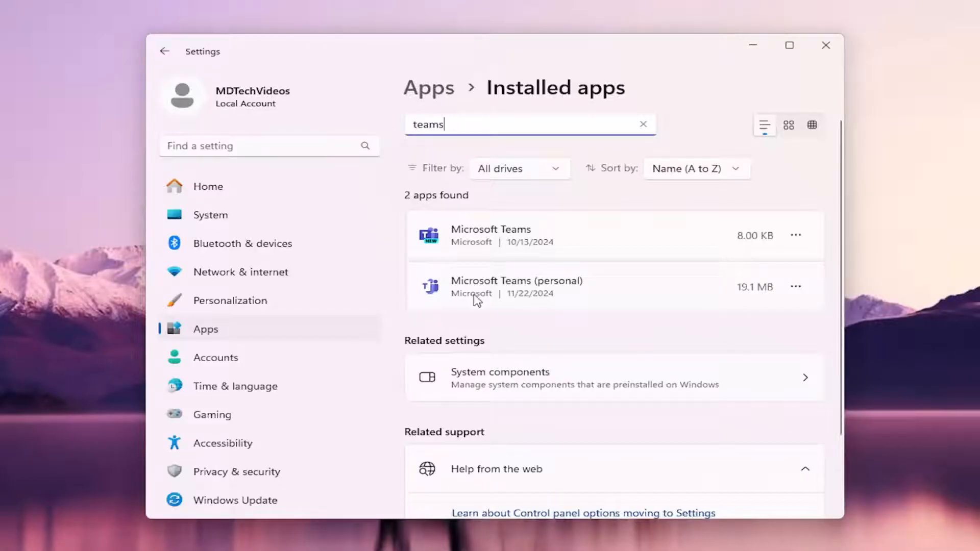
{"action": "mouse_move", "coordinate": [582, 287]}
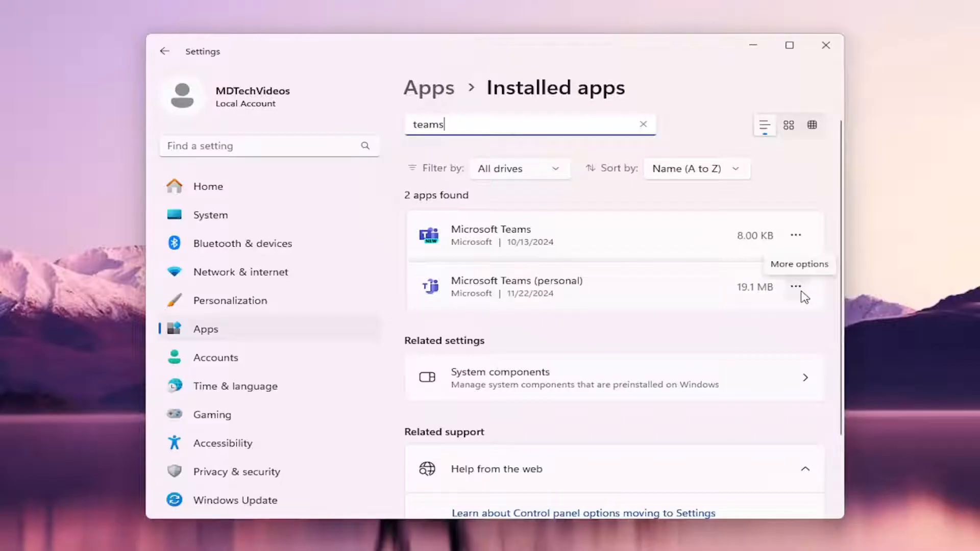
- Open the Advanced options for Microsoft Teams (personal)
{"action": "left_click", "coordinate": [795, 287]}
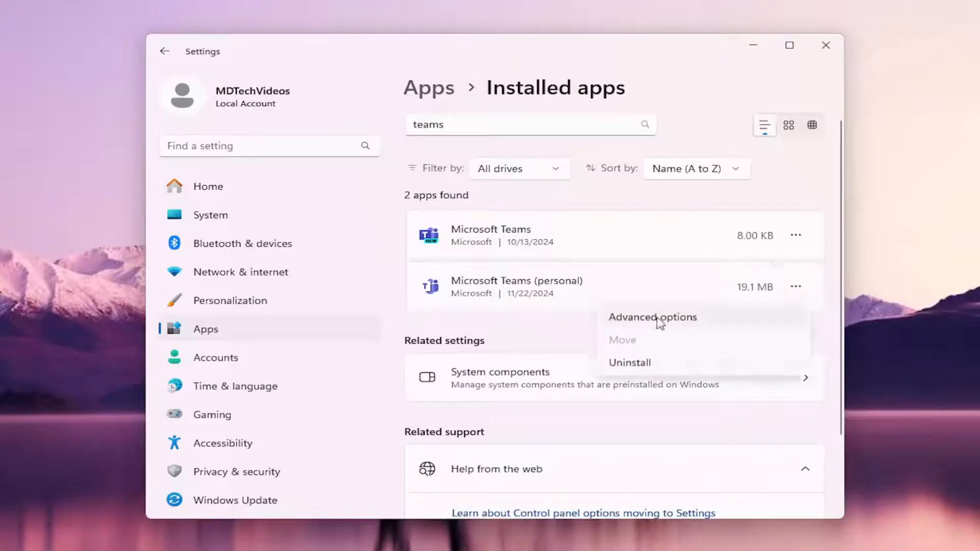
{"action": "left_click", "coordinate": [652, 317]}
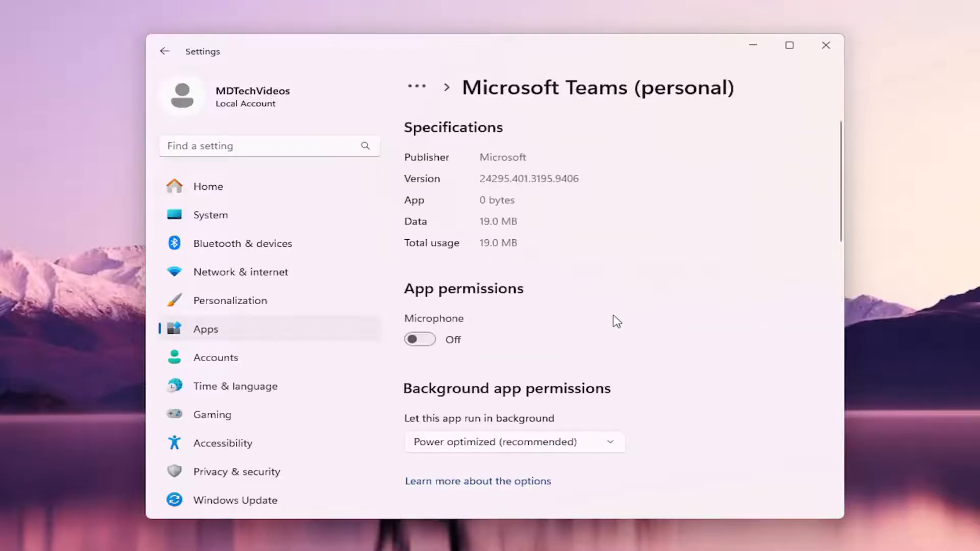
{"action": "scroll", "scroll_direction": "down", "scroll_amount": 3}
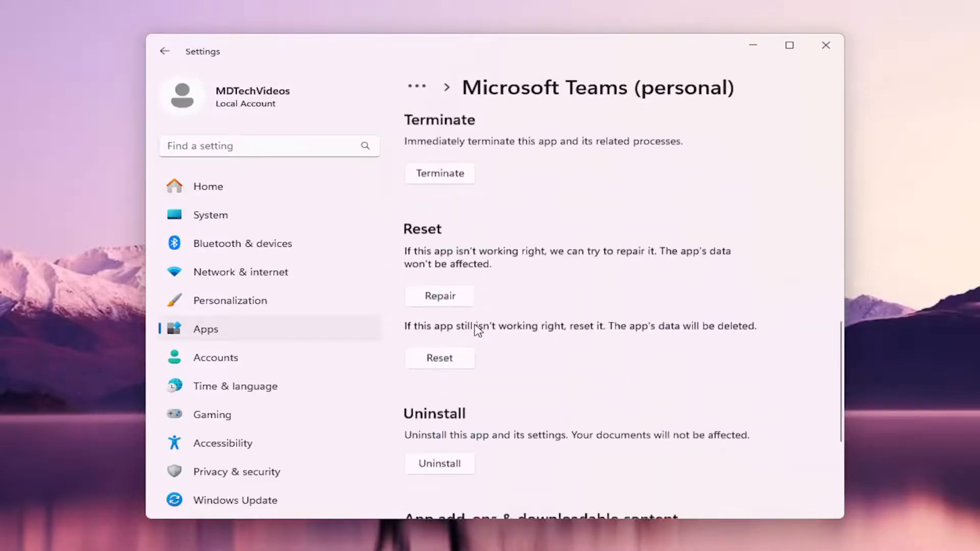
{"action": "scroll", "scroll_direction": "down", "scroll_amount": 3}
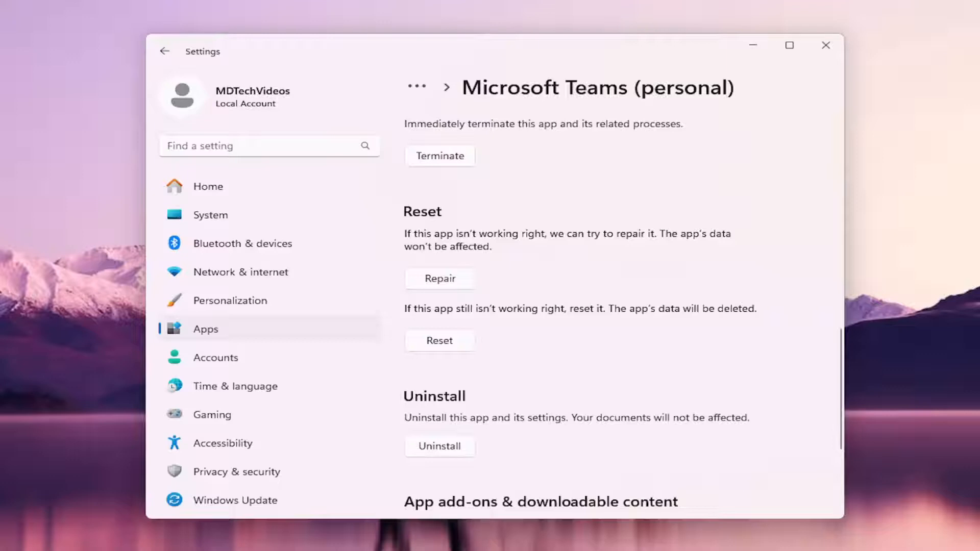
- Repair Teams (personal), then start resetting it and its app data
{"action": "left_click", "coordinate": [439, 278]}
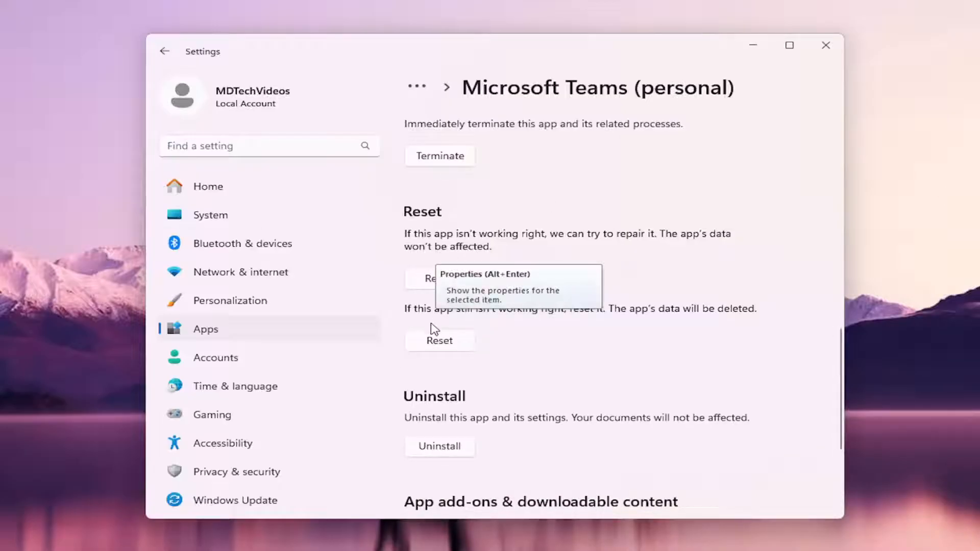
{"action": "left_click", "coordinate": [439, 279]}
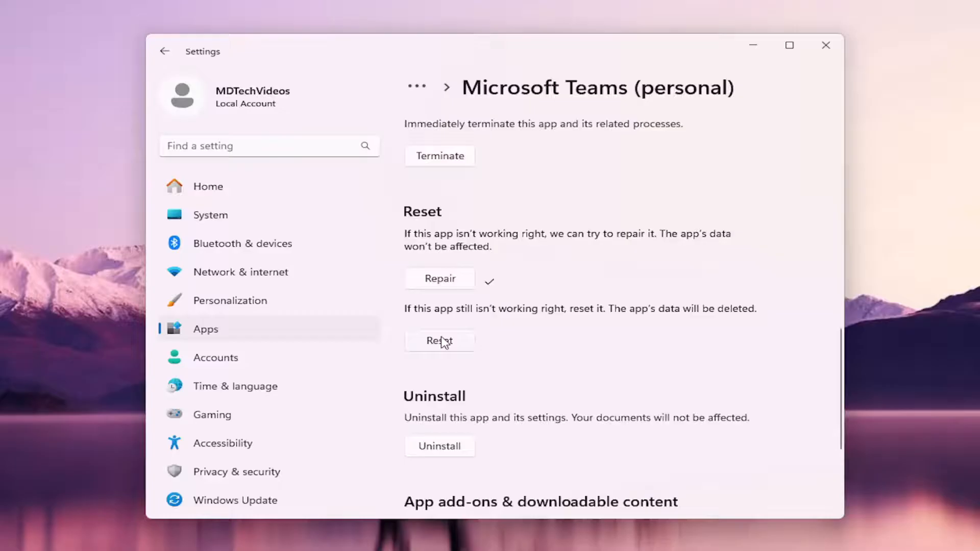
{"action": "left_click", "coordinate": [439, 341]}
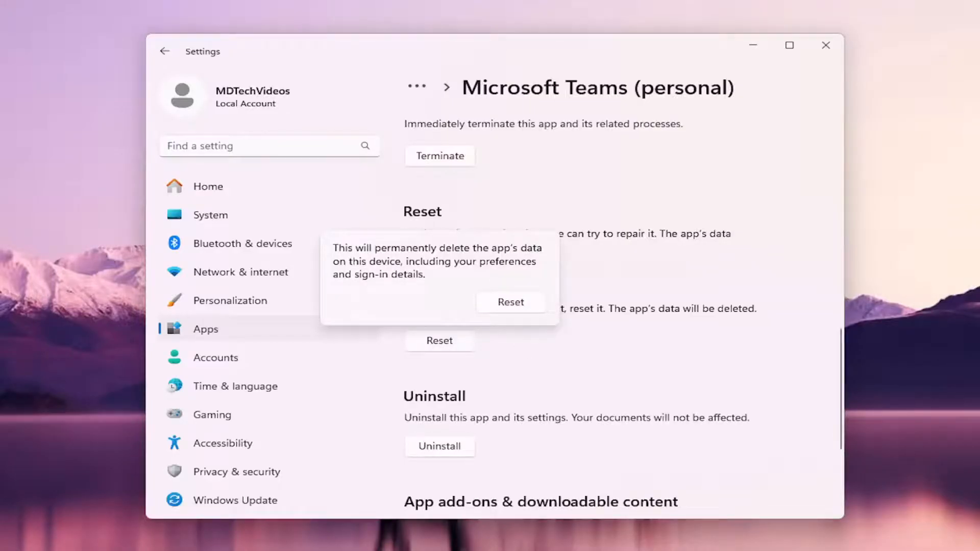
{"action": "mouse_move", "coordinate": [494, 245]}
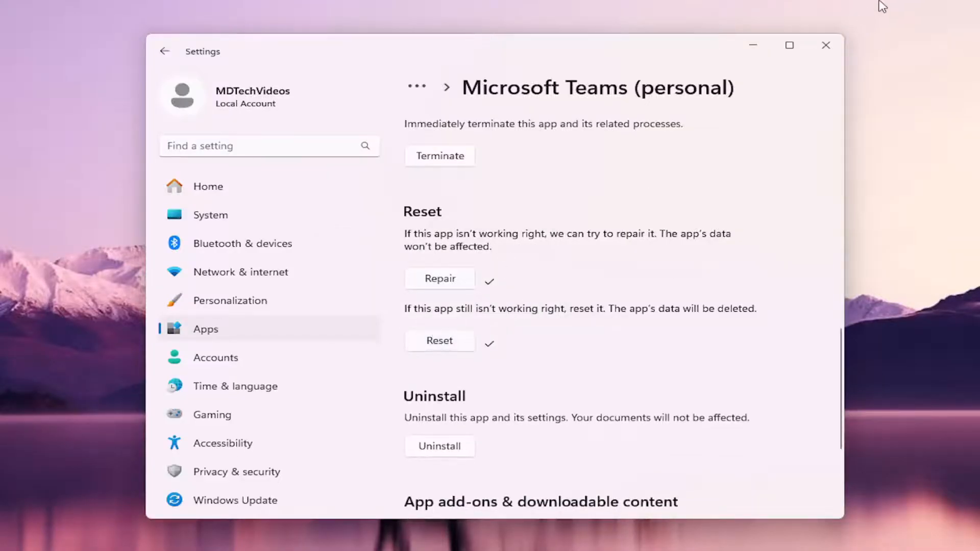
- Search Start for 'cmd' and run Command Prompt as administrator
{"action": "left_click", "coordinate": [17, 538]}
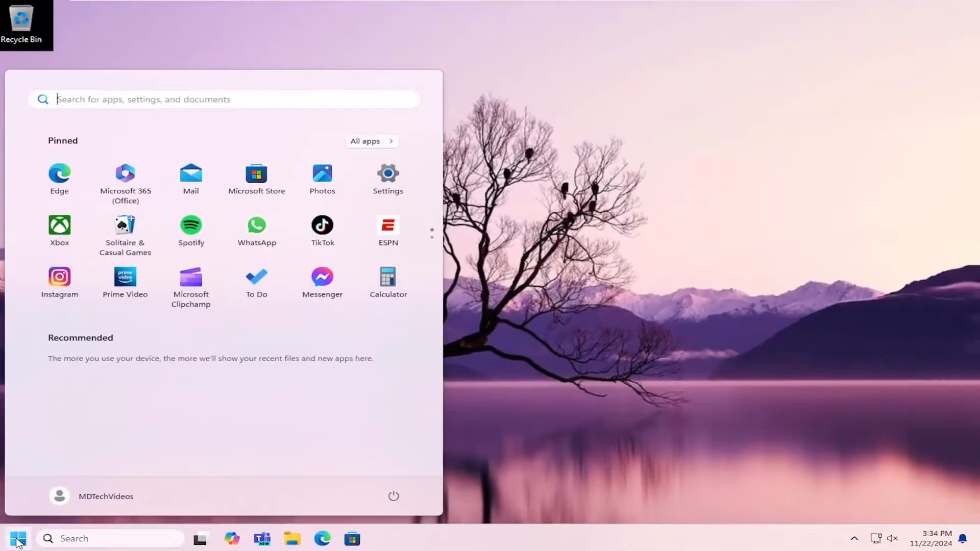
{"action": "type", "text": "cmd"}
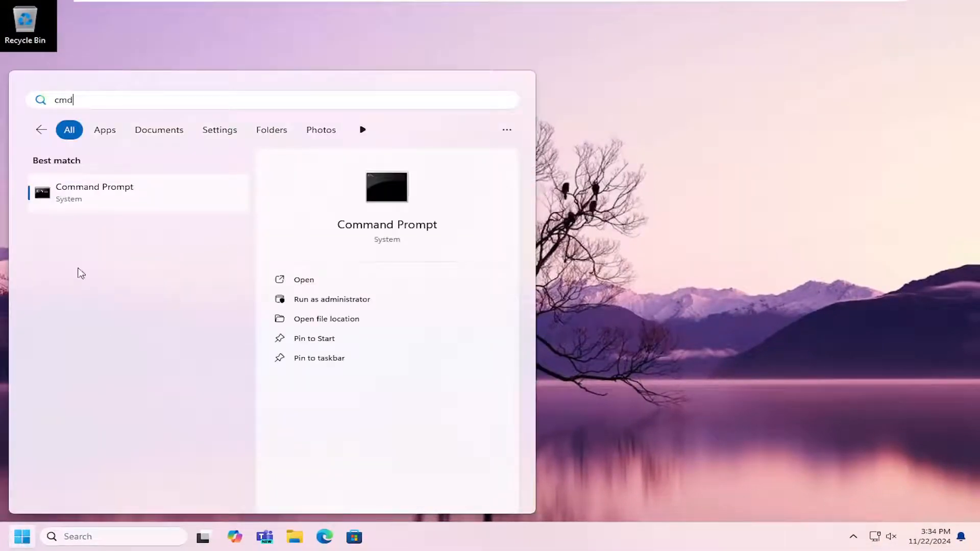
{"action": "mouse_move", "coordinate": [103, 203]}
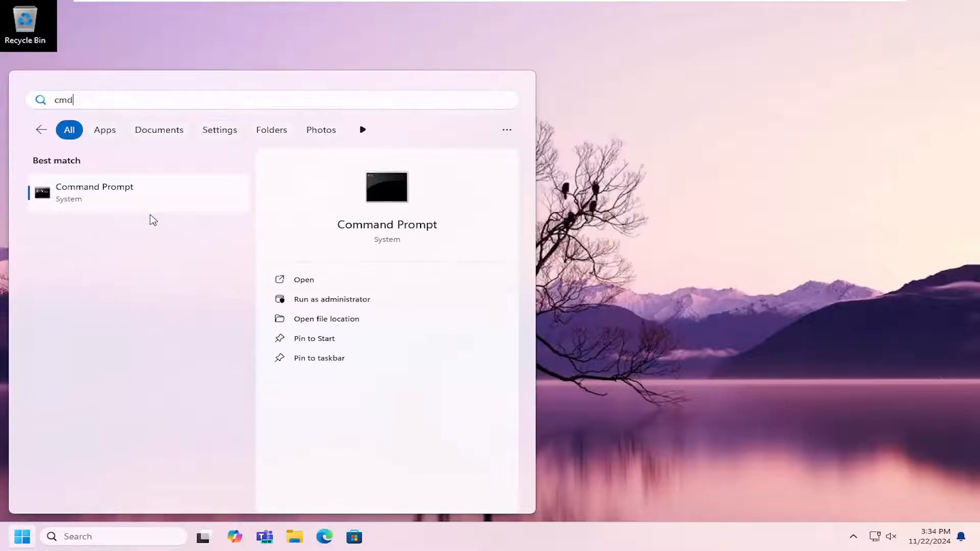
{"action": "left_click", "coordinate": [332, 298]}
{"action": "type", "text": "sf"}
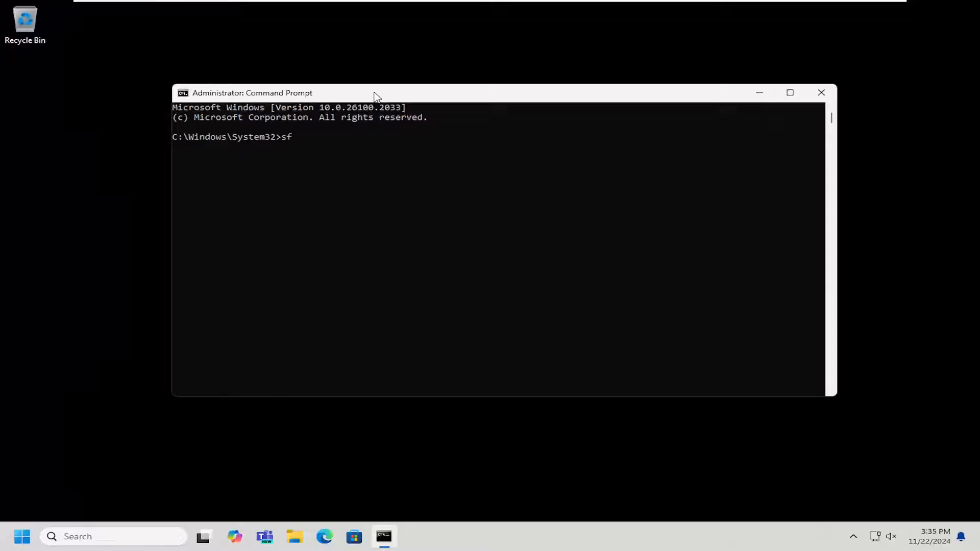
- Enter 'sfc /scannow' at the C:\Windows\System32 administrator prompt
{"action": "type", "text": "c /scann"}
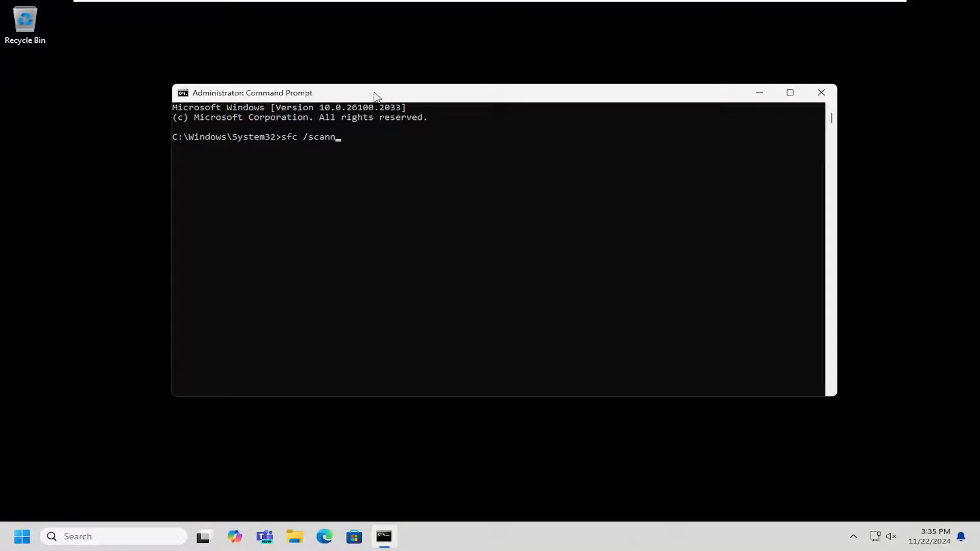
{"action": "type", "text": "ow"}
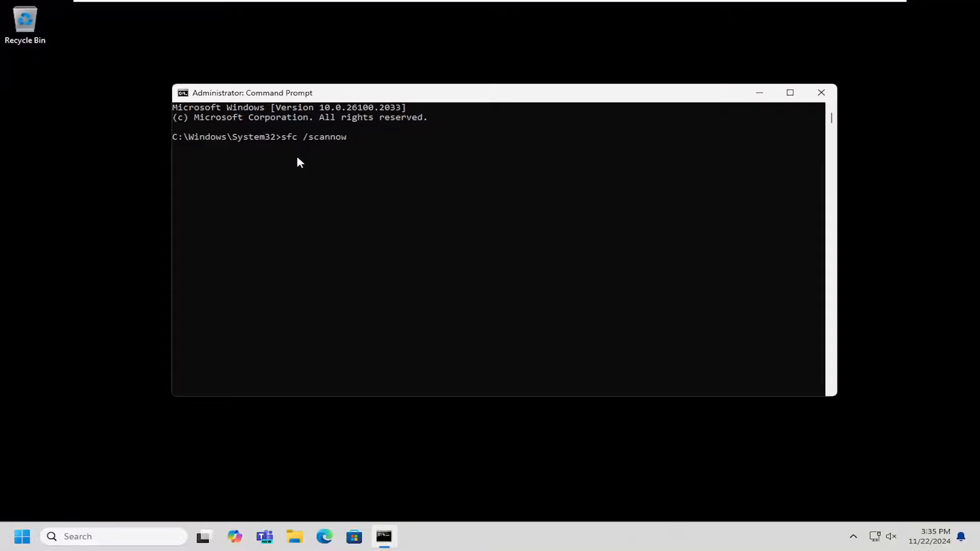
{"action": "mouse_move", "coordinate": [236, 139]}
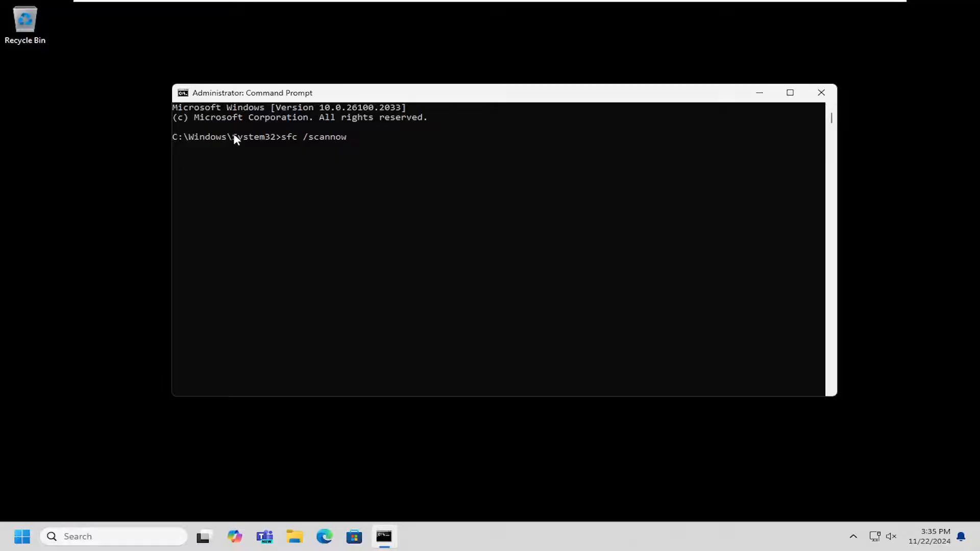
{"action": "mouse_move", "coordinate": [367, 155]}
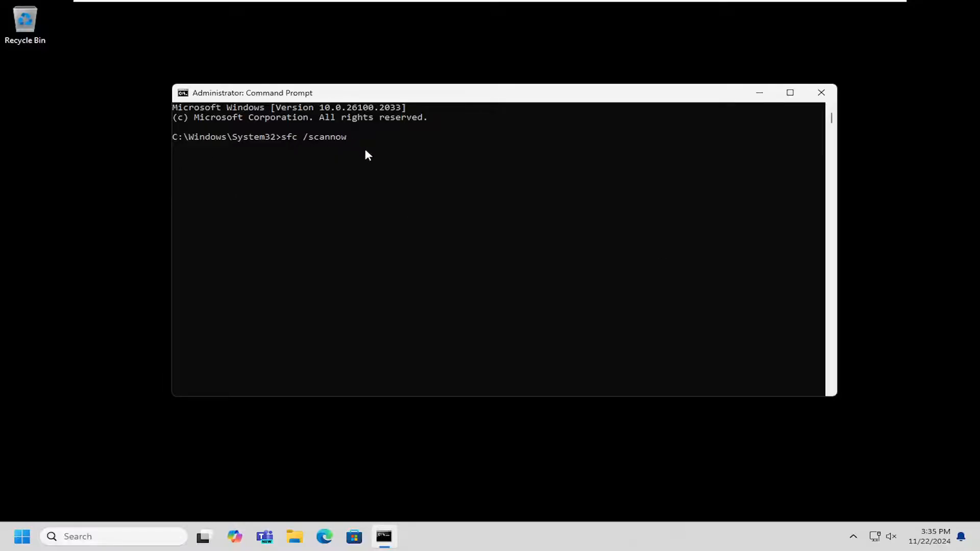